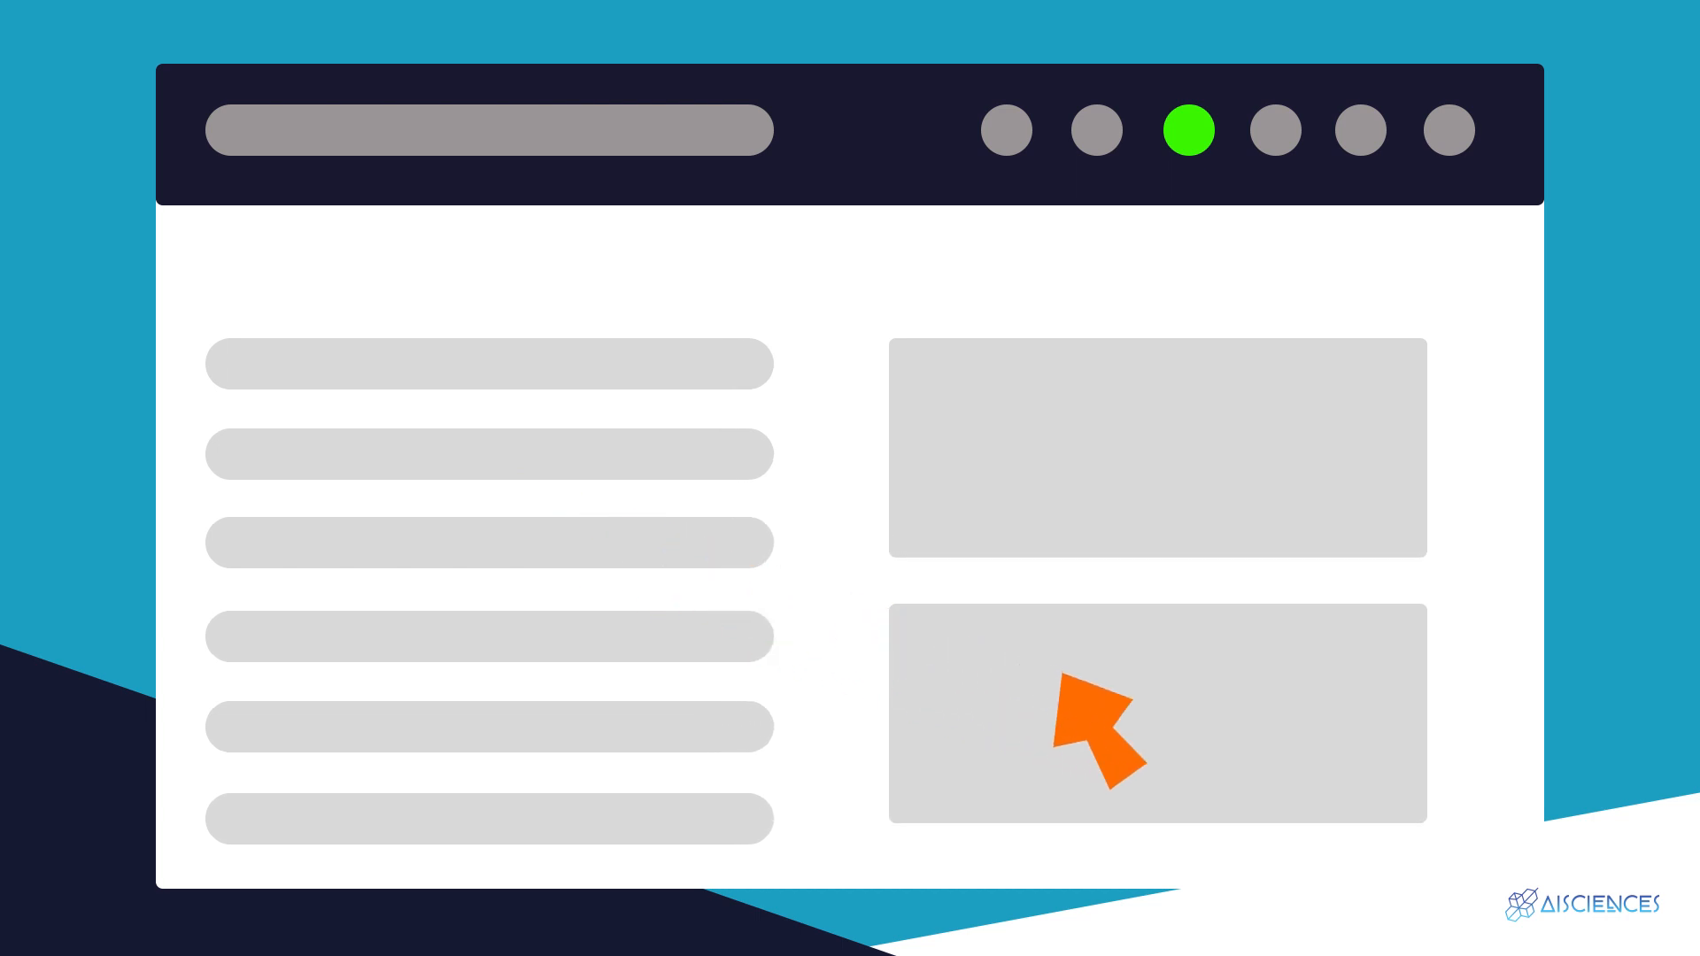
left_click(1127, 720)
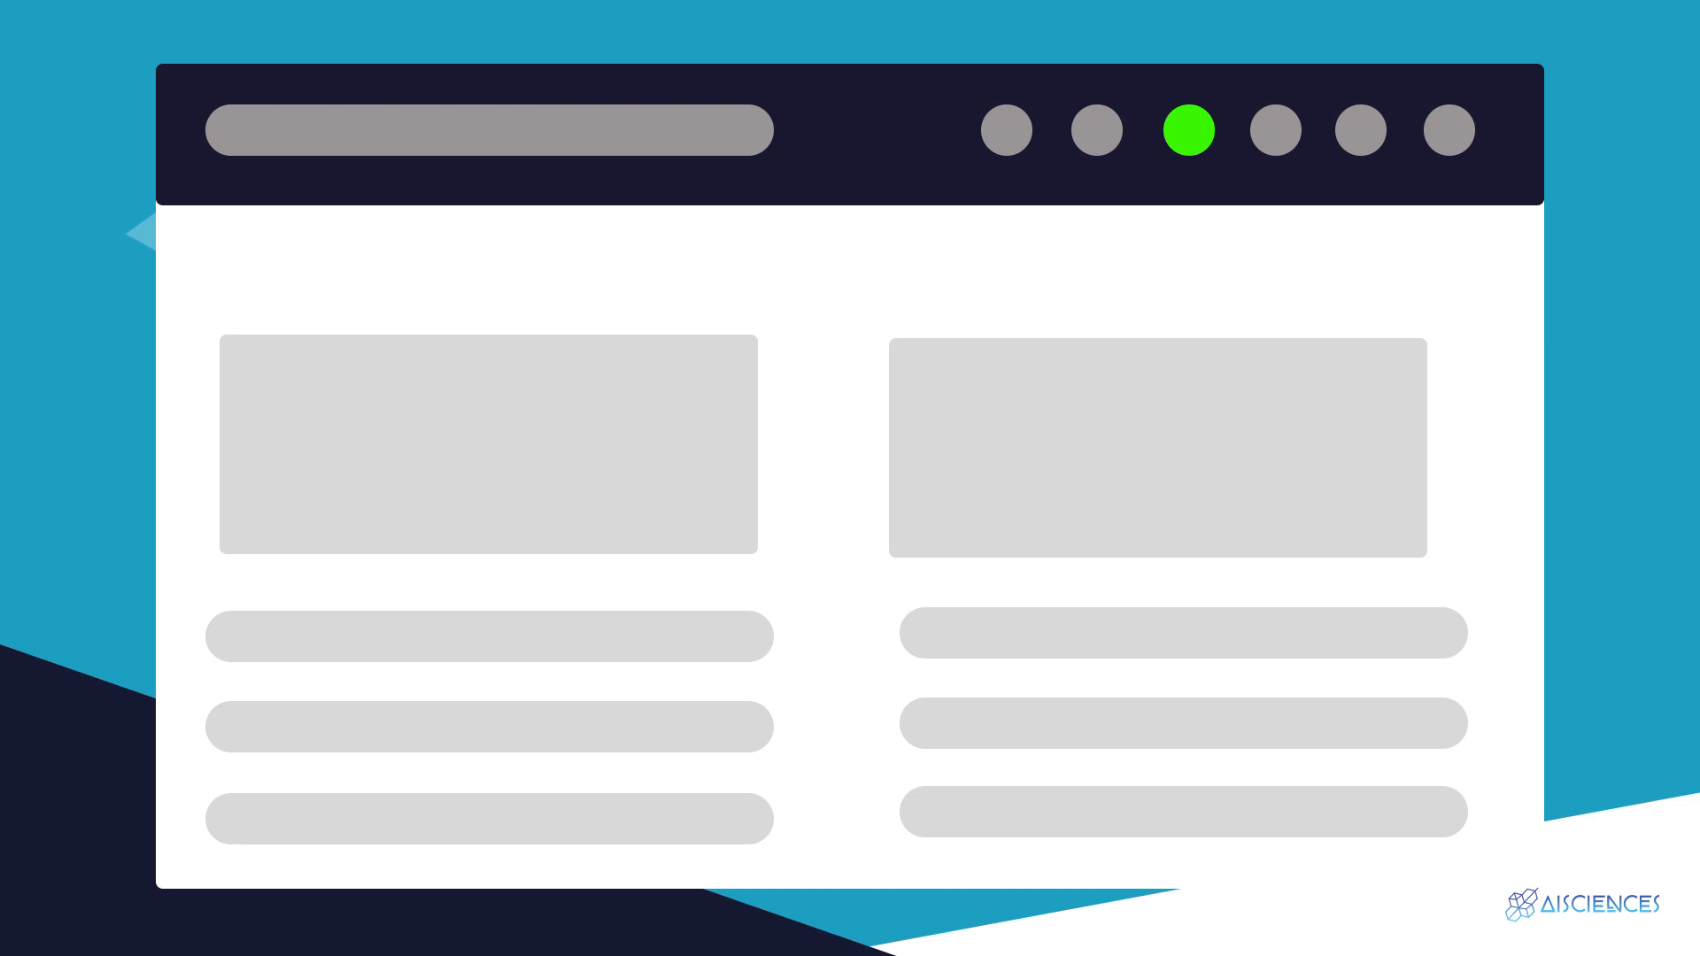
left_click(1276, 130)
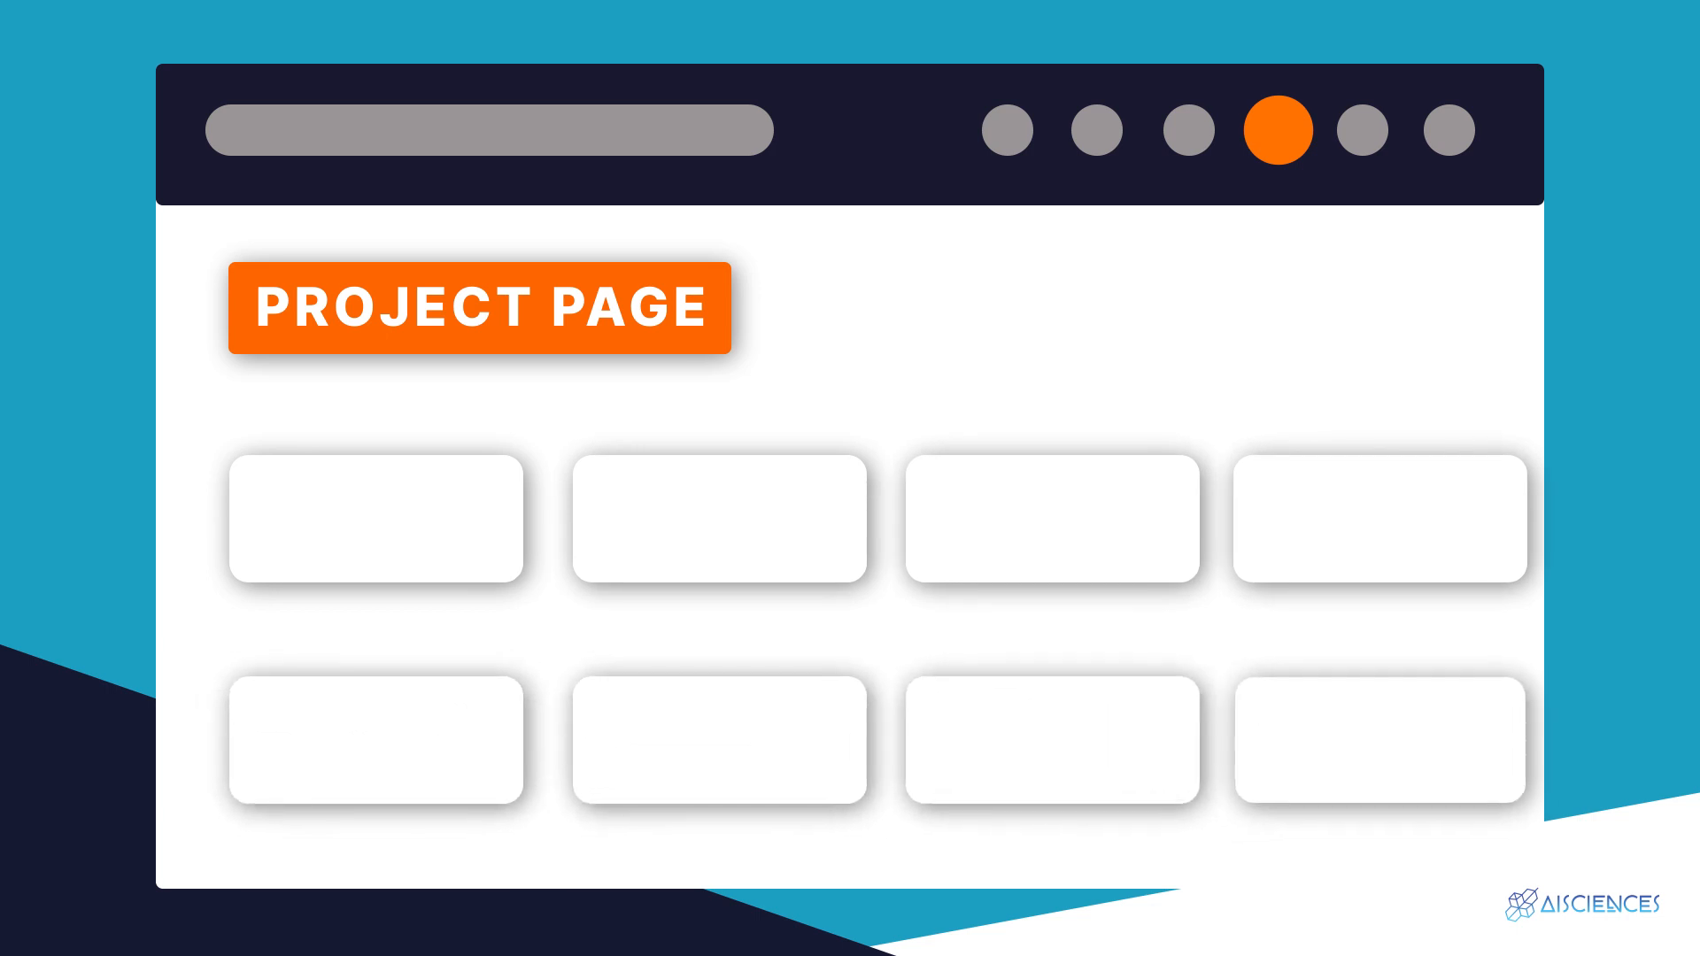
left_click(374, 518)
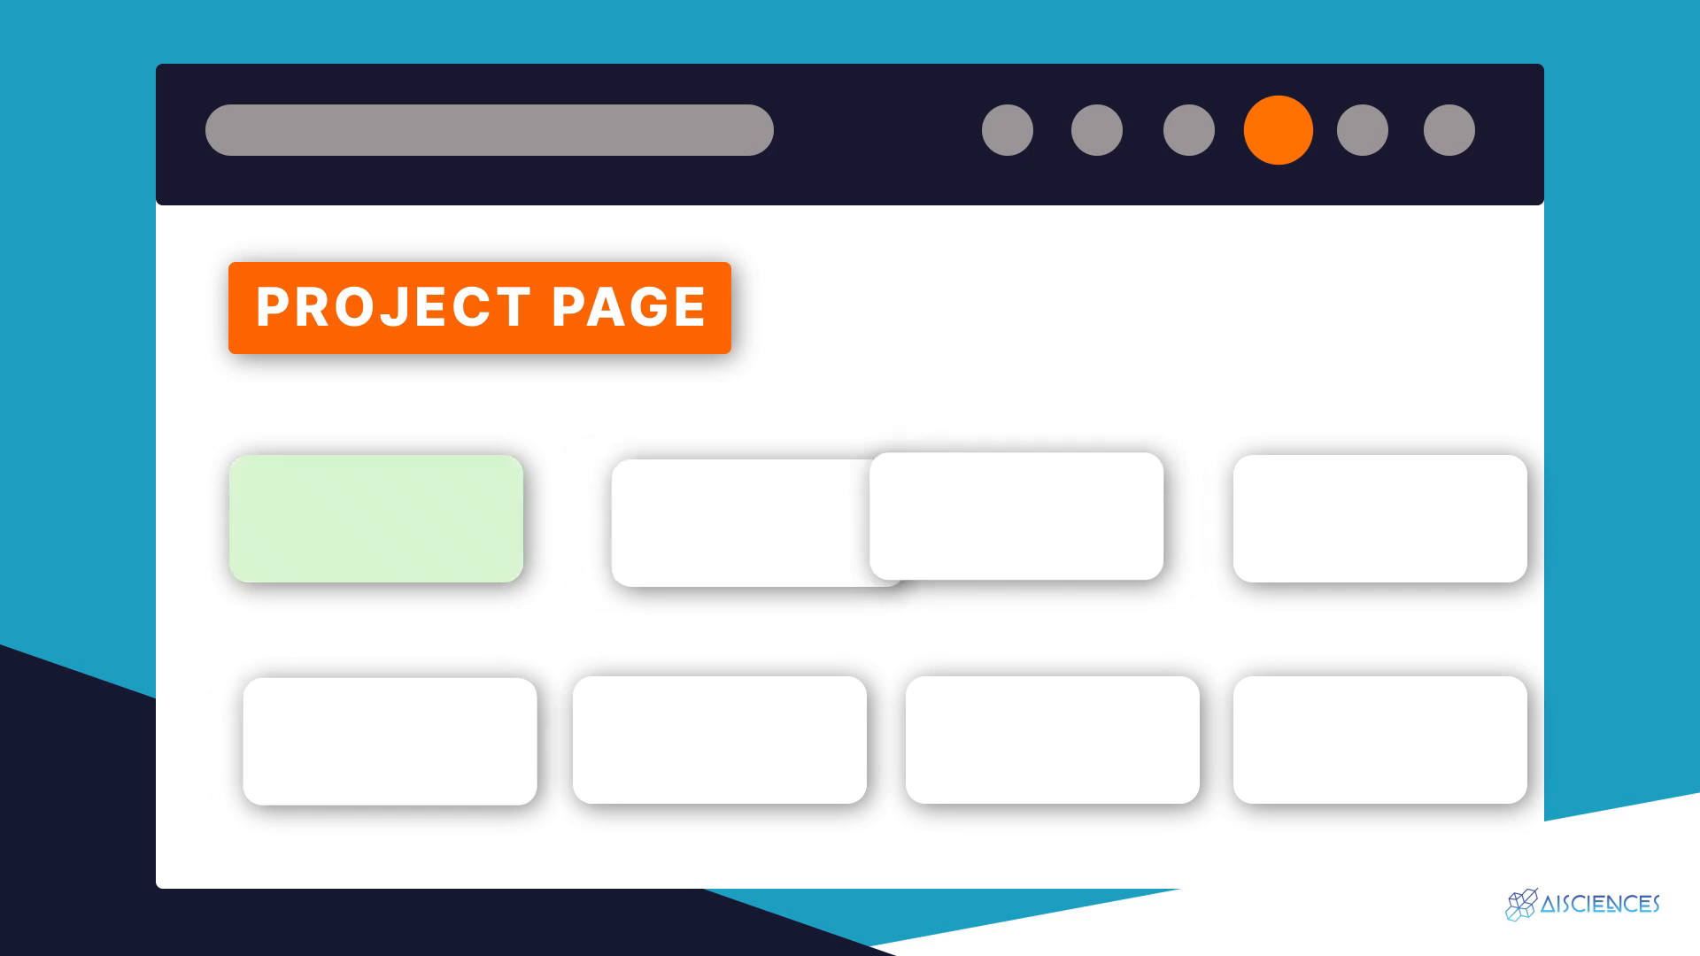